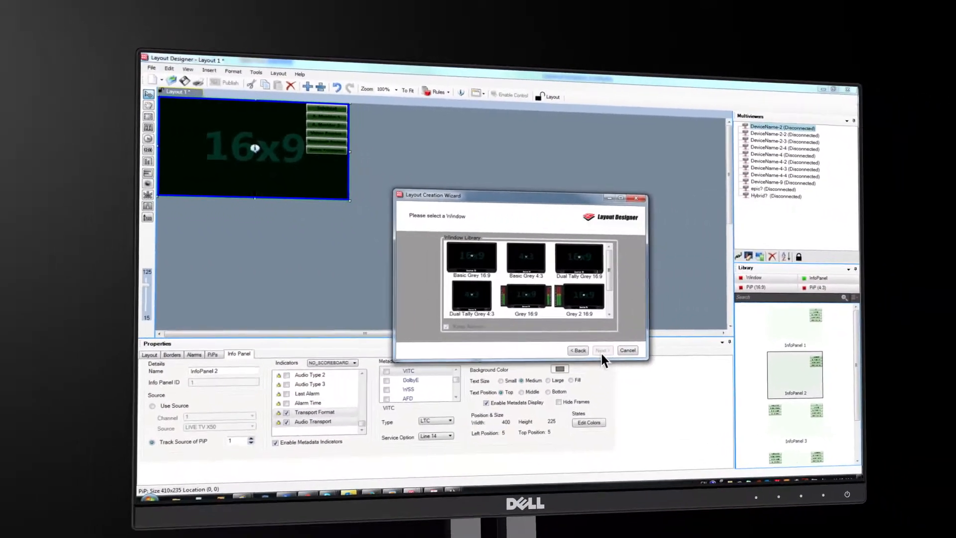
Review the planned layout and finish the wizard to generate the nine-window 3x3 layout.
{"action": "left_click", "coordinate": [601, 350]}
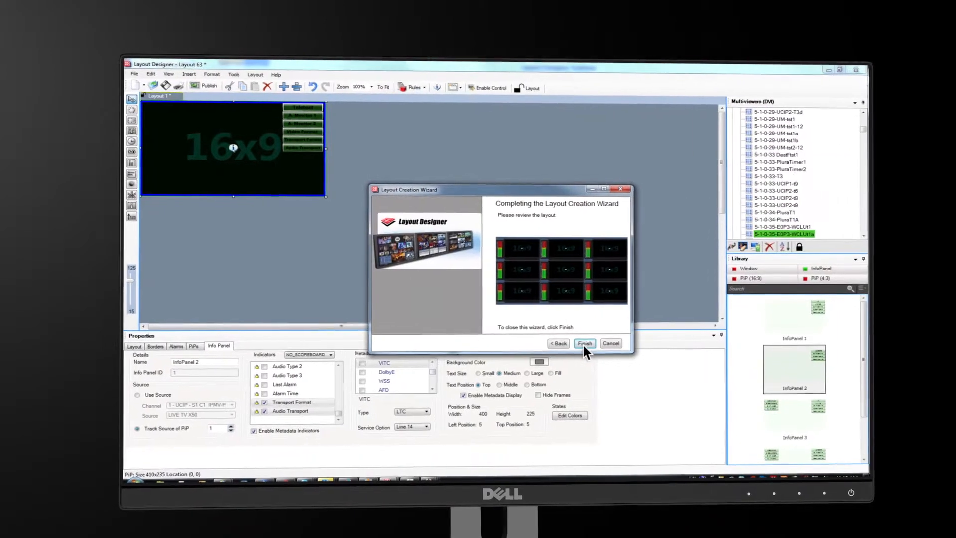
{"action": "left_click", "coordinate": [583, 342]}
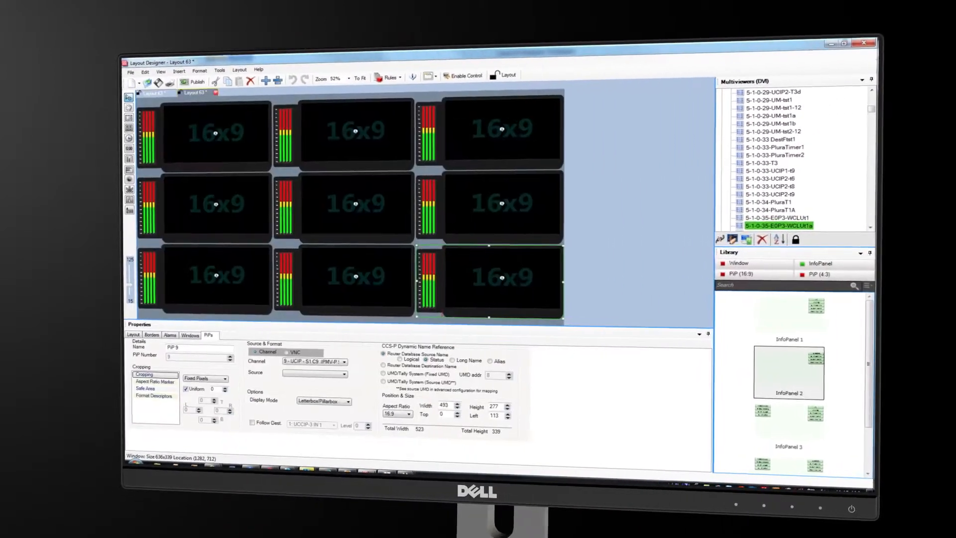